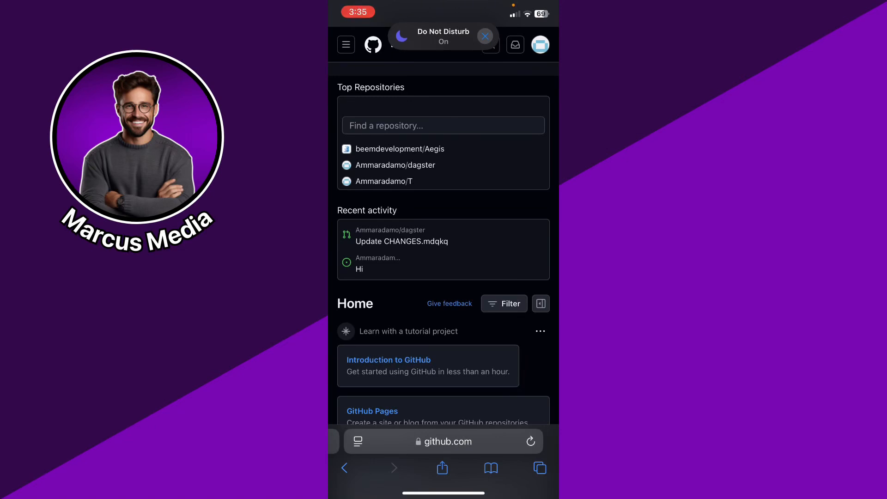
Step: Go to the account's own repositories list via the profile avatar menu
{"action": "left_click", "coordinate": [539, 44]}
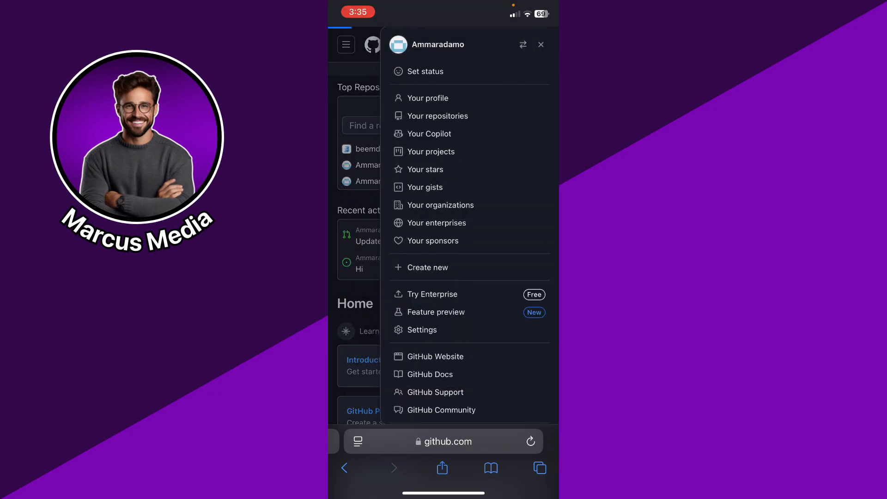
{"action": "left_click", "coordinate": [438, 116]}
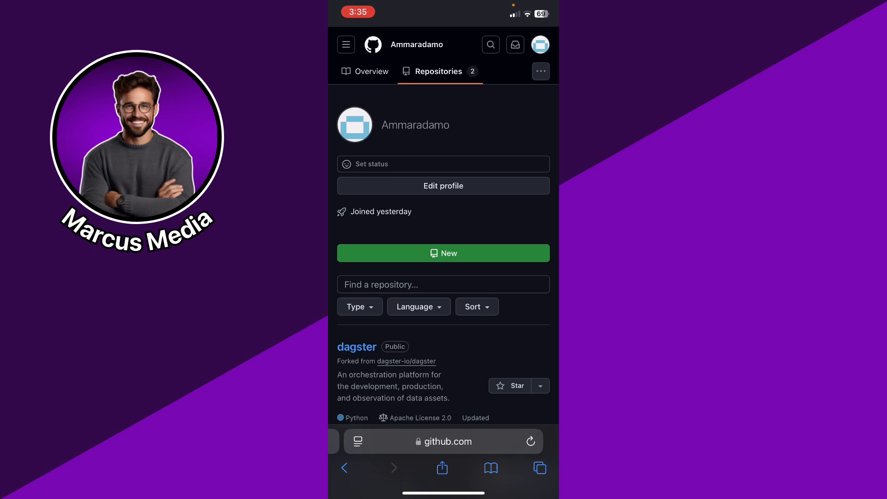
Step: Reach the file upload page for repository T
{"action": "scroll", "scroll_direction": "down", "scroll_amount": 3}
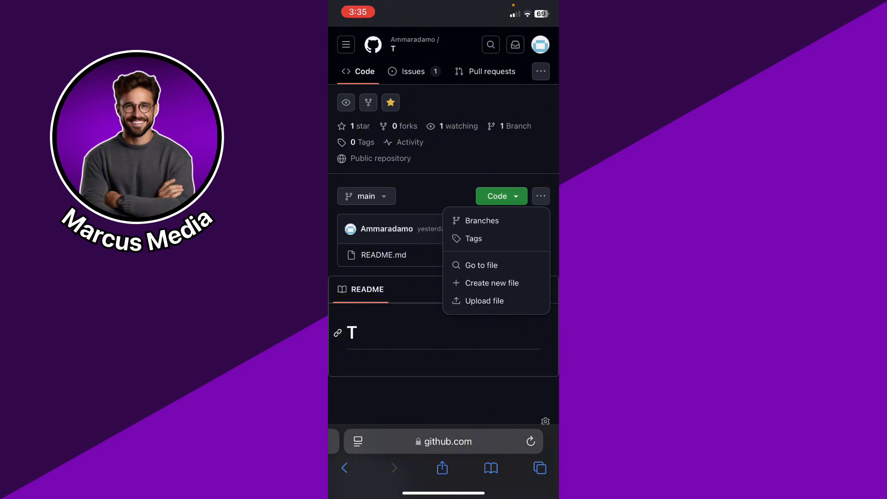
{"action": "left_click", "coordinate": [484, 300]}
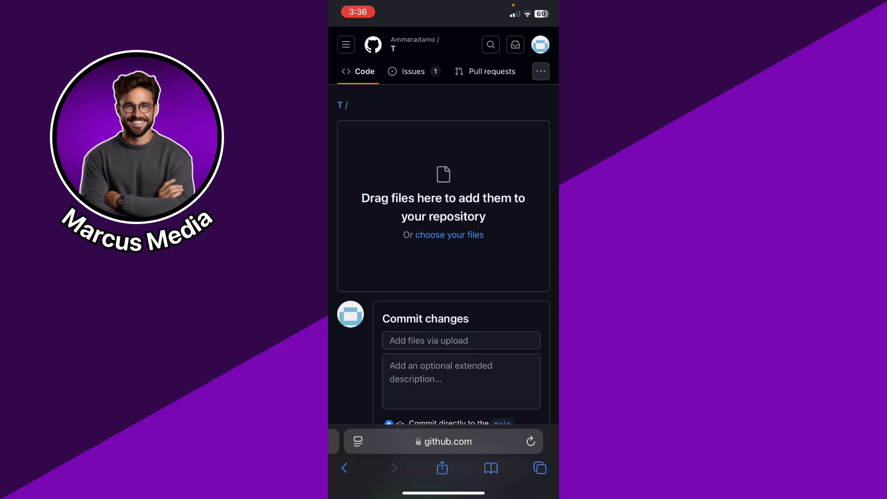
Step: Attach the Arabic-named PDF from the phone's files to the T upload
{"action": "left_click", "coordinate": [449, 234]}
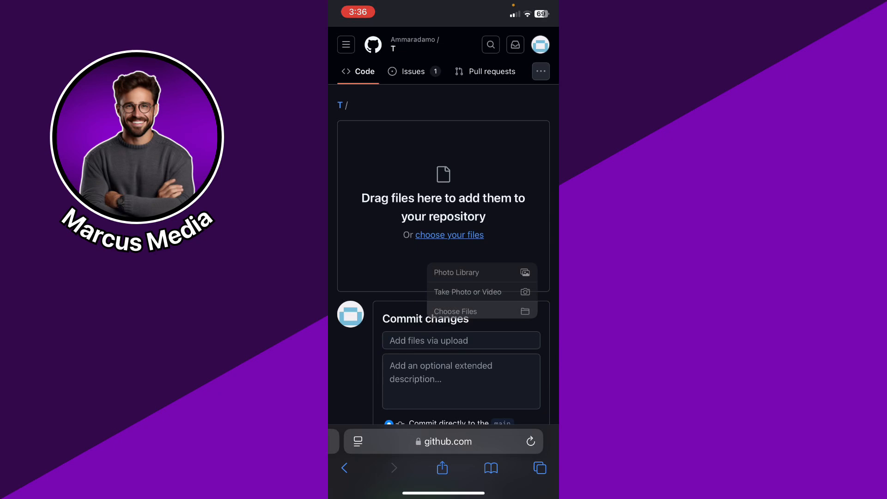
{"action": "left_click", "coordinate": [455, 311]}
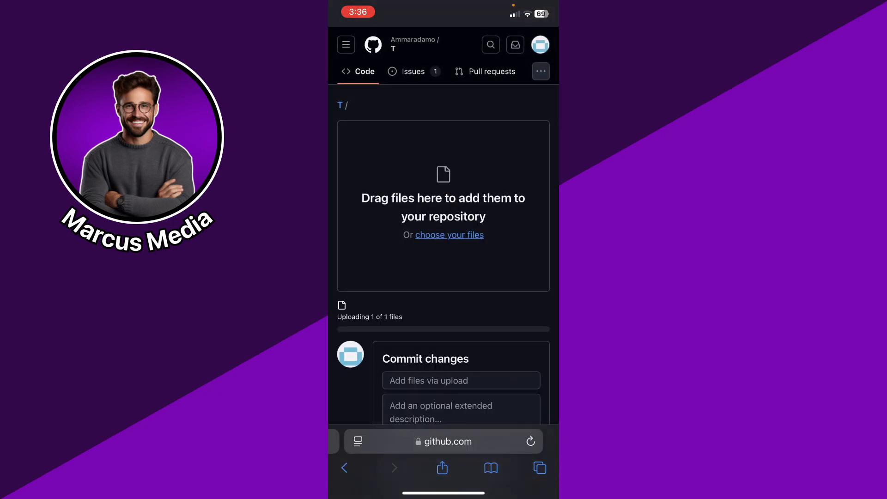
{"action": "scroll", "scroll_direction": "down", "scroll_amount": 3}
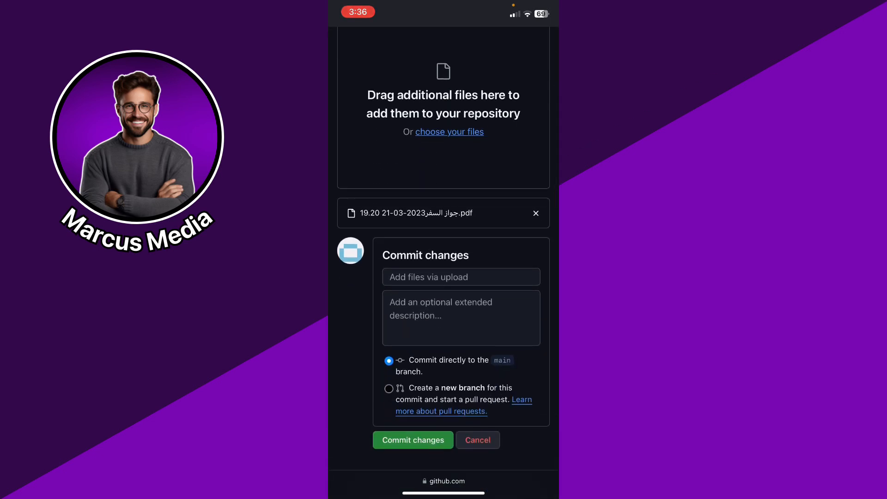
Step: Enter the commit message 'Hii' for the uploaded PDF
{"action": "left_click", "coordinate": [460, 276]}
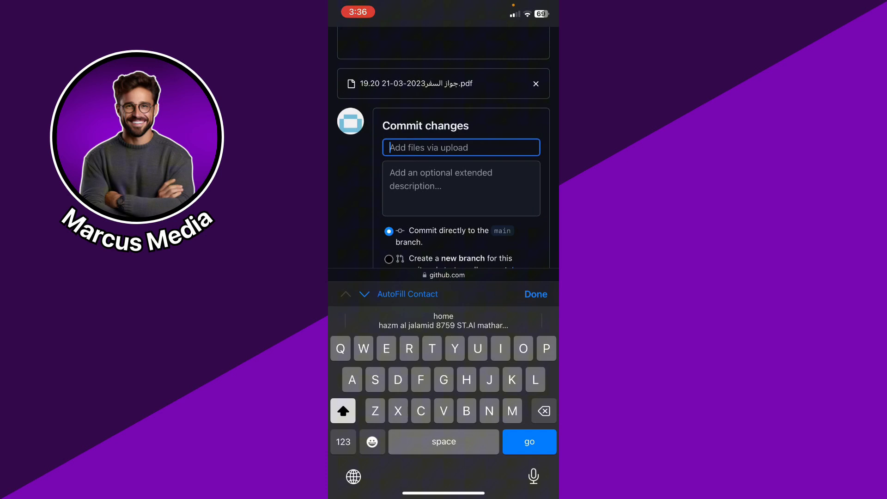
{"action": "left_click", "coordinate": [461, 147]}
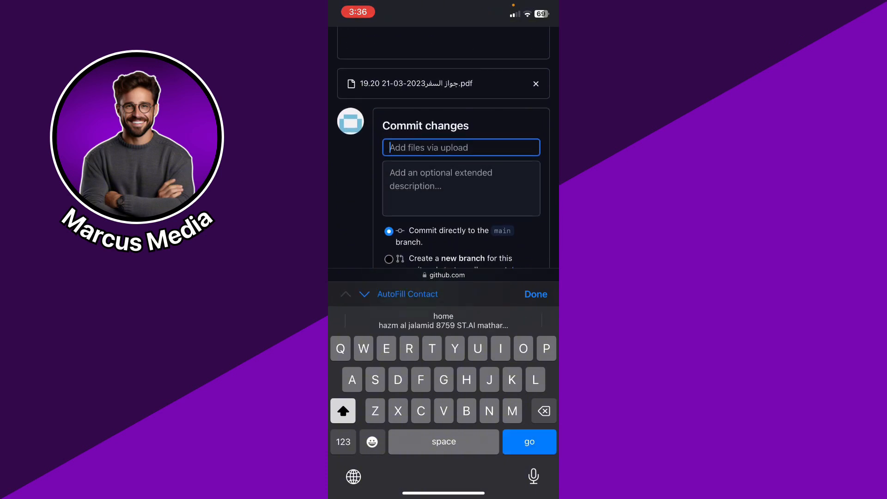
{"action": "type", "text": "Hii"}
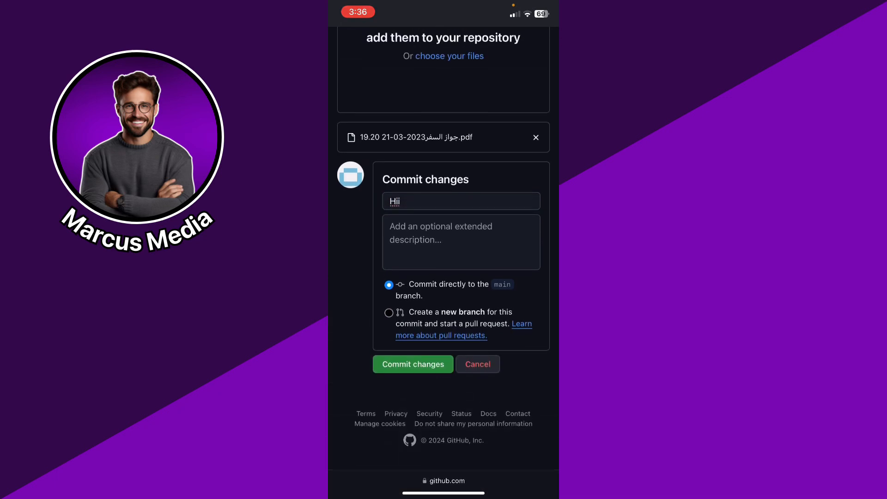